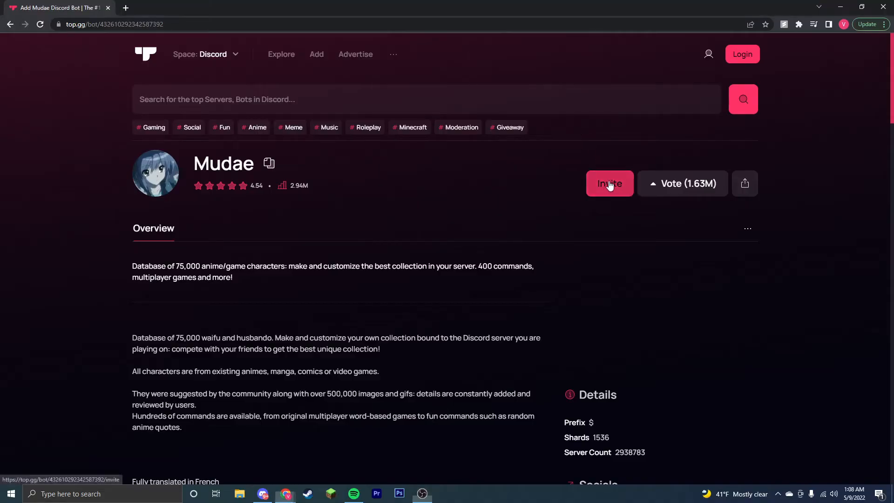
Invite Mudae from top.gg to Victor's Test Server, pass the hCaptcha, and return to the Discord app.
left_click(609, 183)
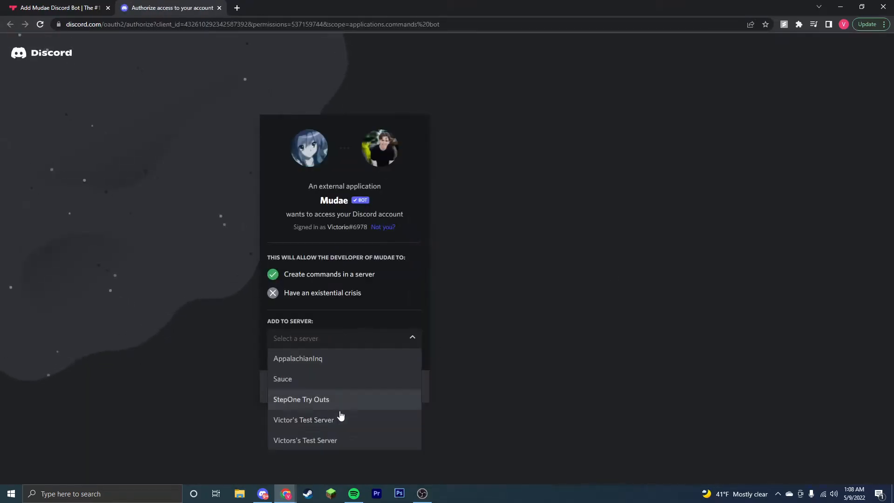
left_click(303, 420)
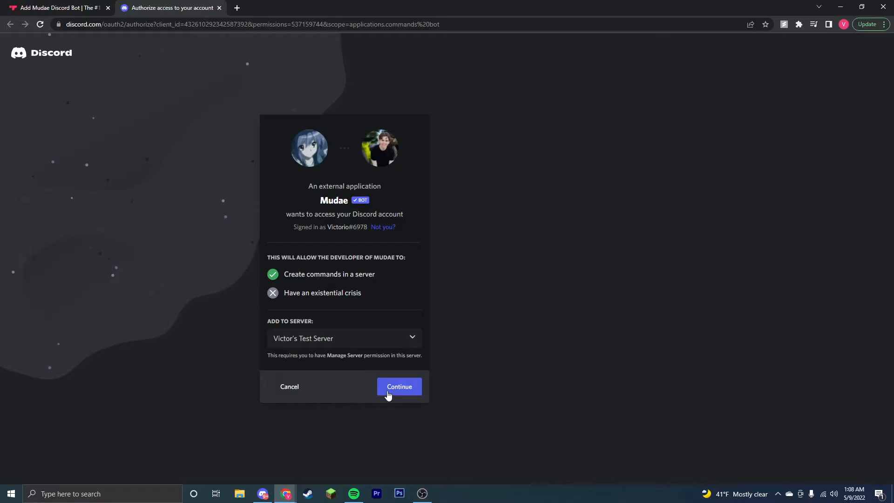
left_click(399, 387)
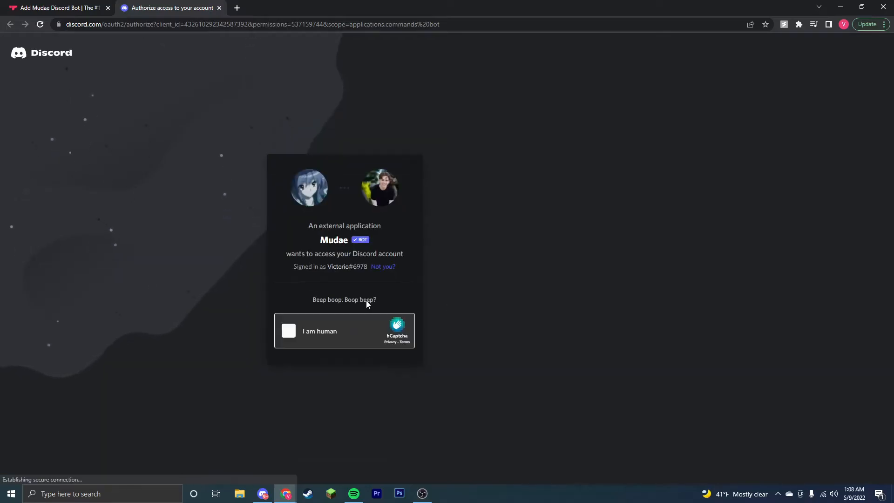
left_click(289, 331)
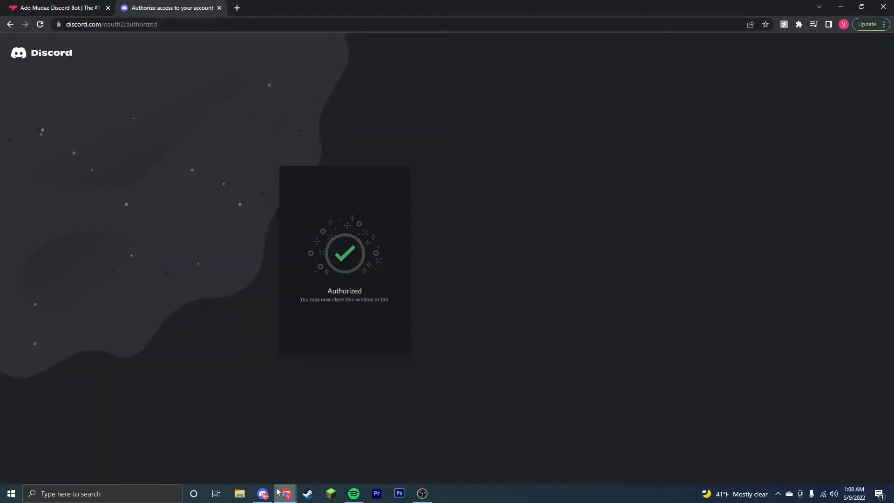
left_click(263, 493)
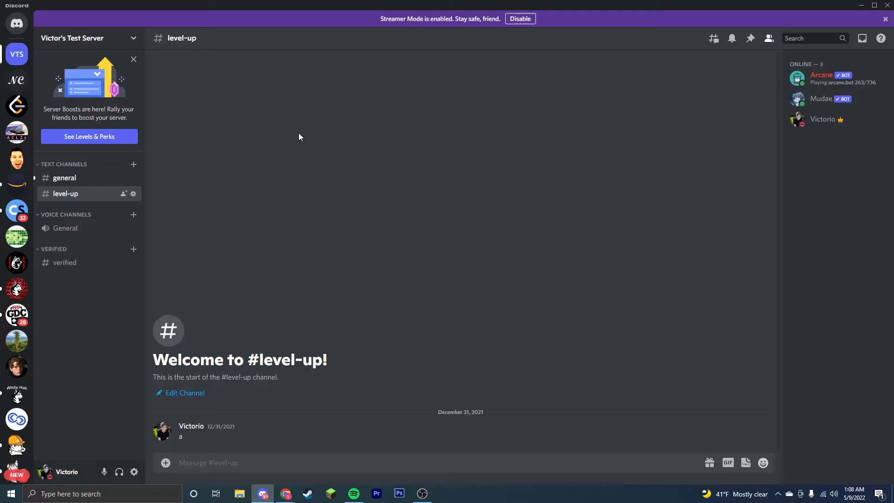
Switch to #general showing Mudae's join message and begin a command with the $ prefix.
left_click(64, 178)
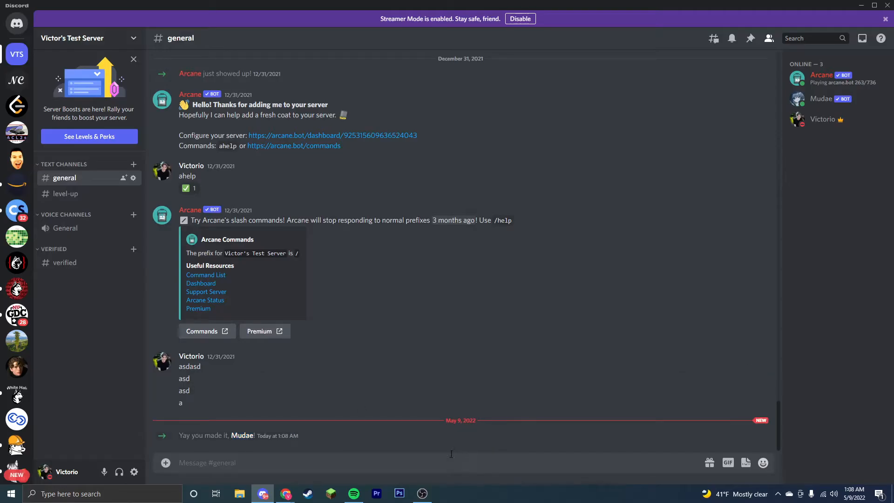
mouse_move(615, 308)
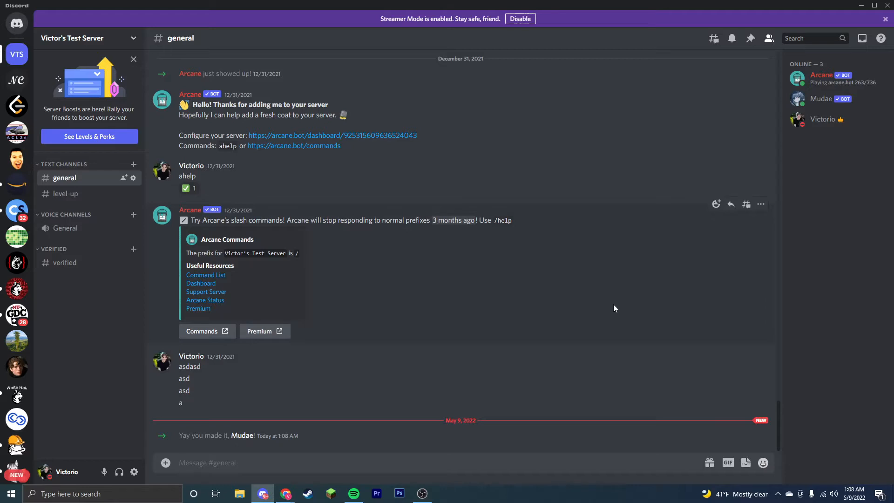
type("$")
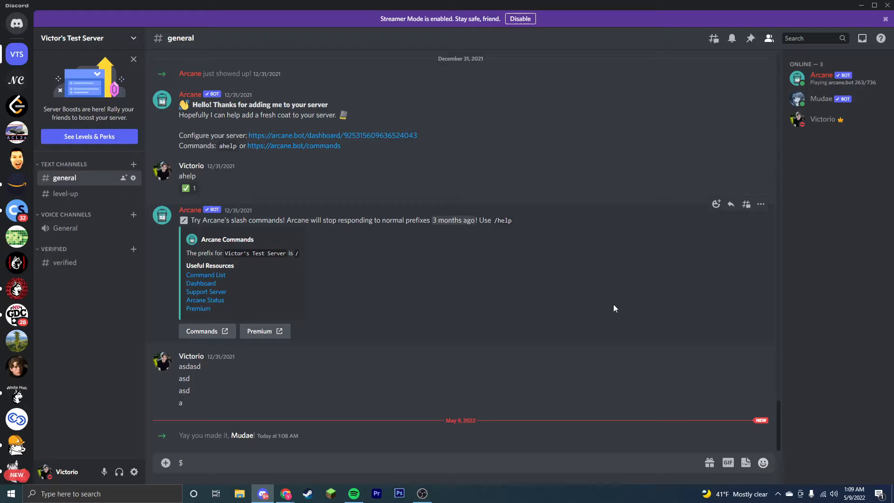
Roll characters with $w and $h, claim Alana (Saga), and view Victorio's harem.
type("w")
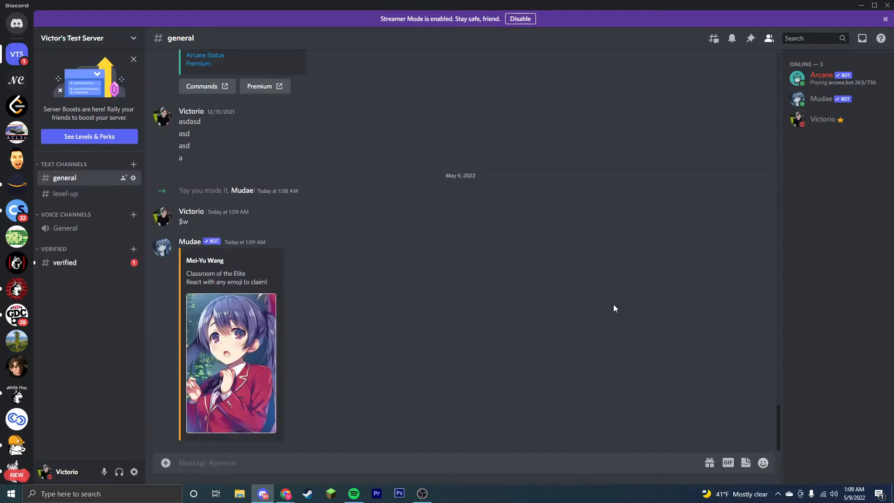
type("$h")
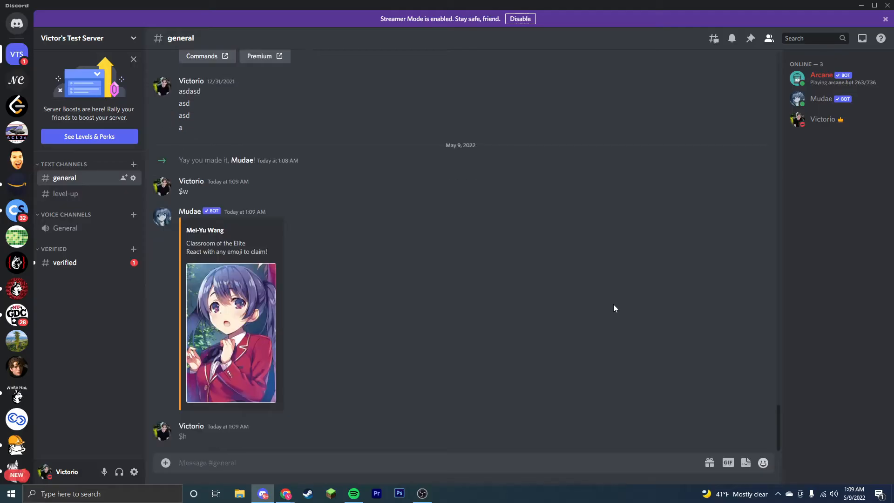
scroll("down", 3)
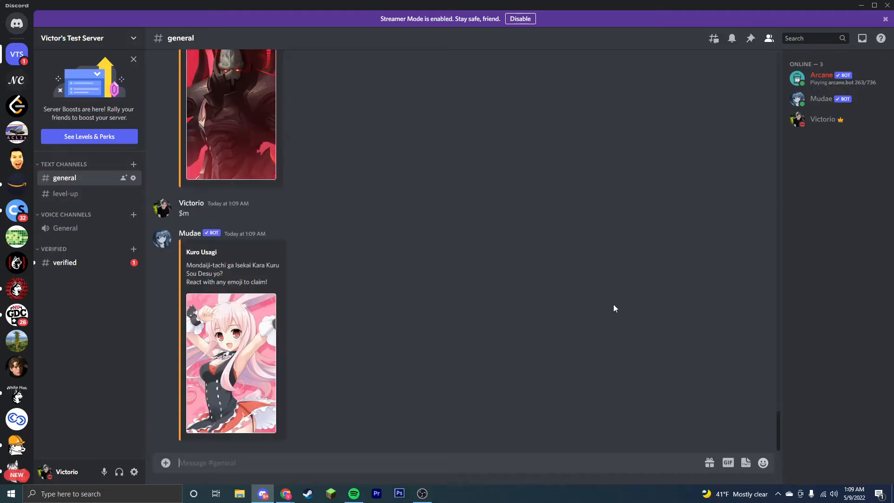
mouse_move(362, 217)
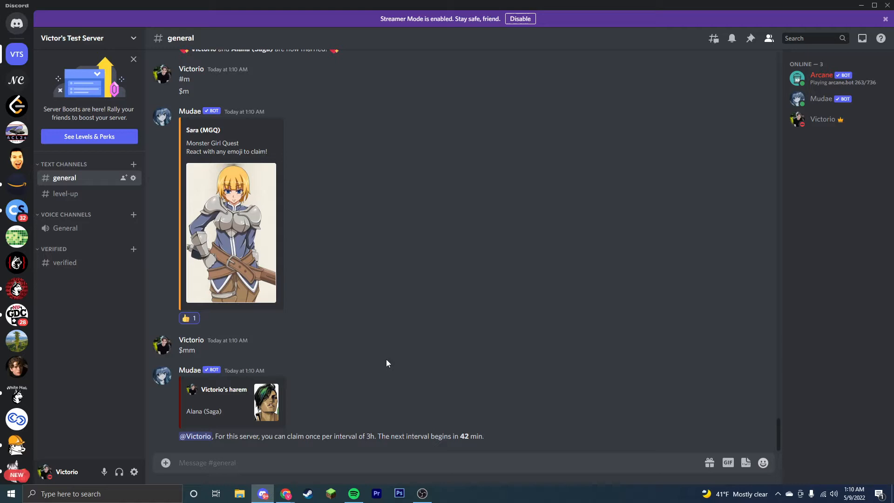
mouse_move(374, 417)
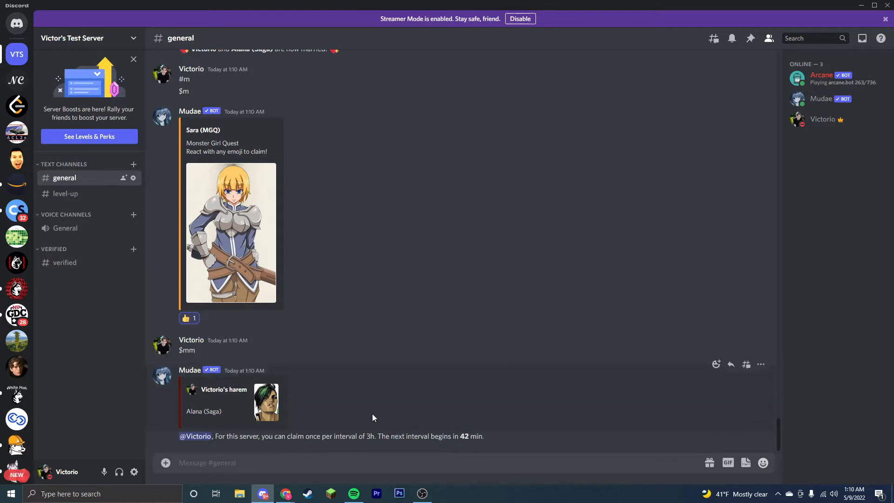
mouse_move(507, 412)
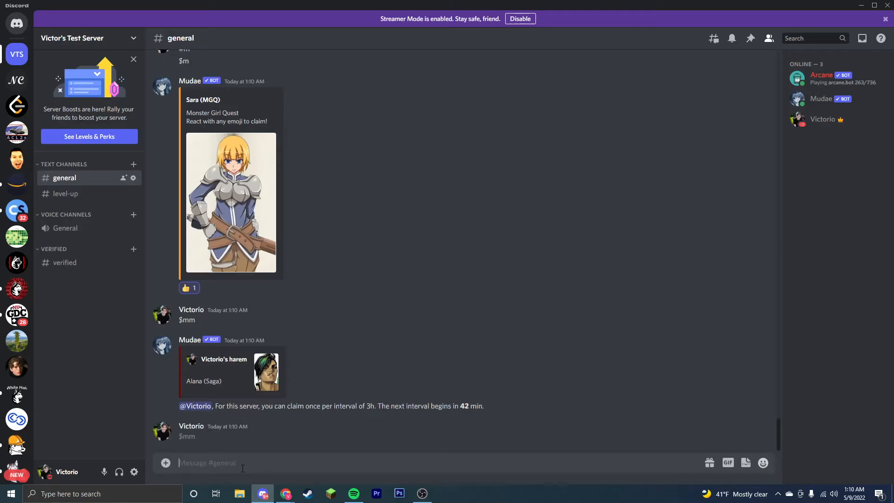
scroll("down", 3)
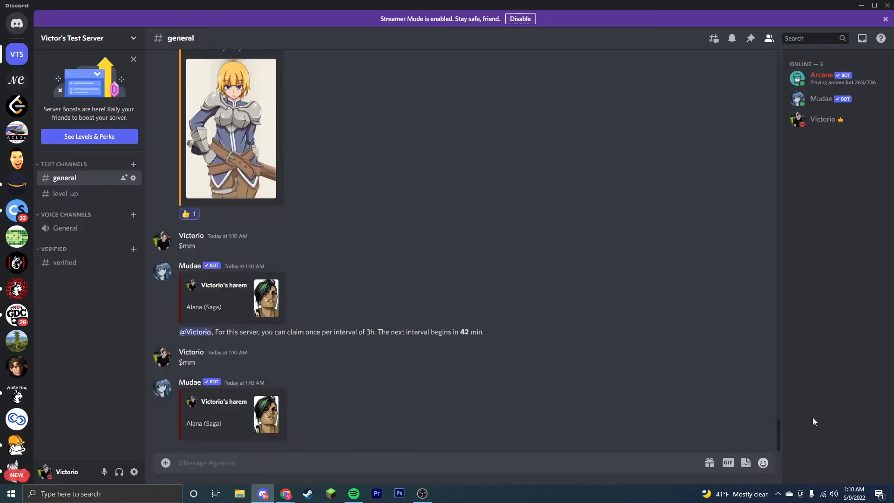
mouse_move(516, 422)
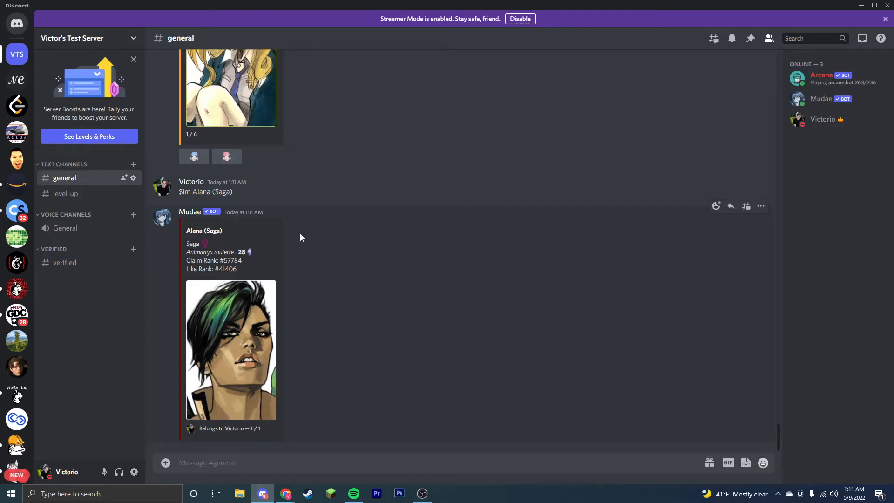
mouse_move(580, 261)
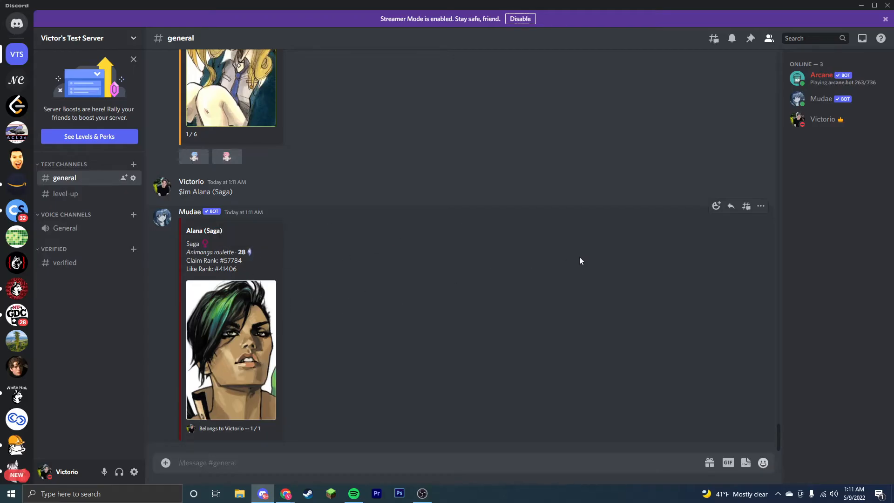
mouse_move(492, 289)
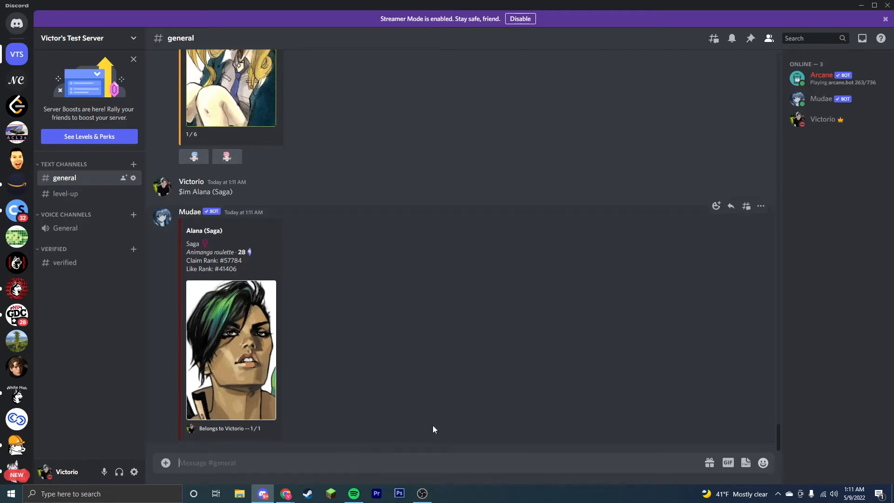
Get Mudae's syntax help for $give and $fm, then show the harem with Alana (Saga) via $mm.
type("$me")
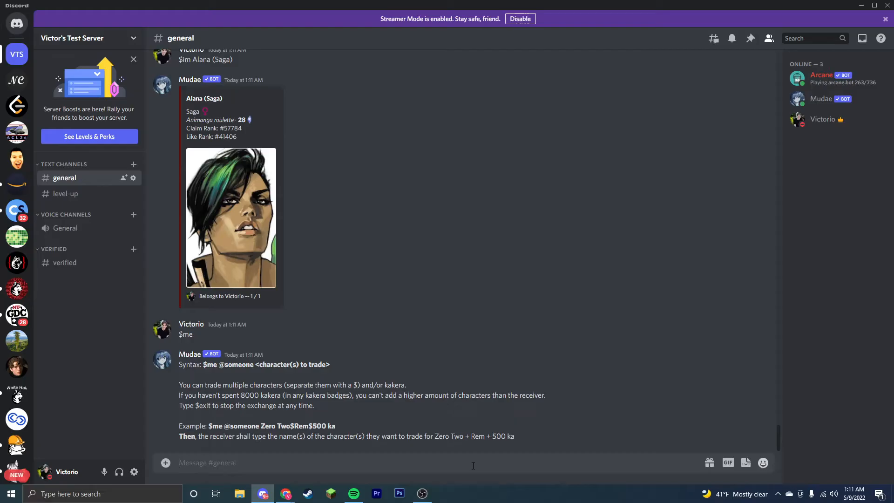
type("$gibe")
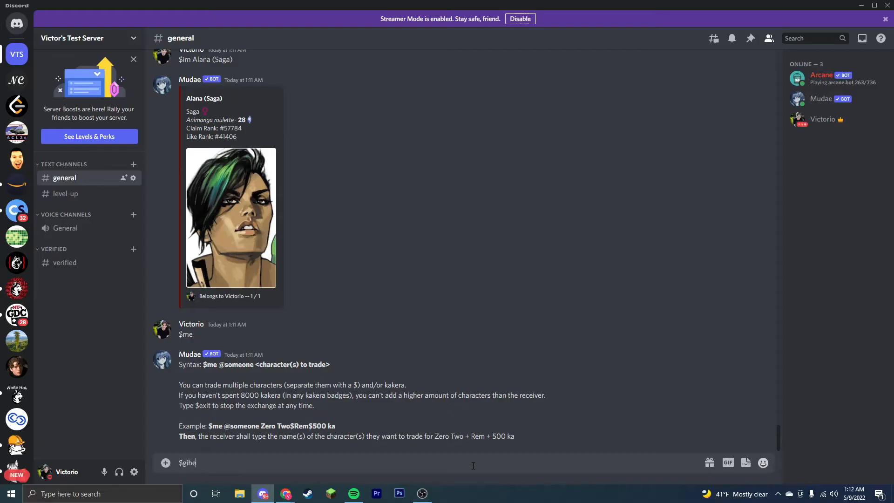
key("enter")
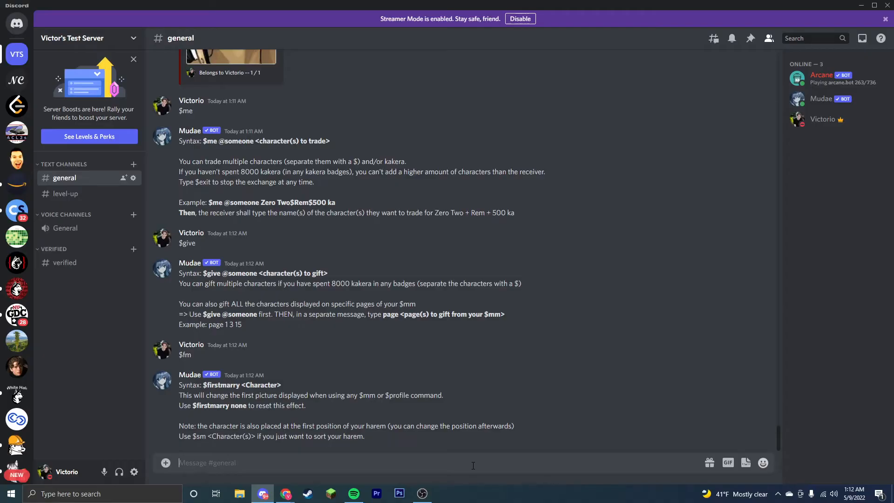
type("$fm")
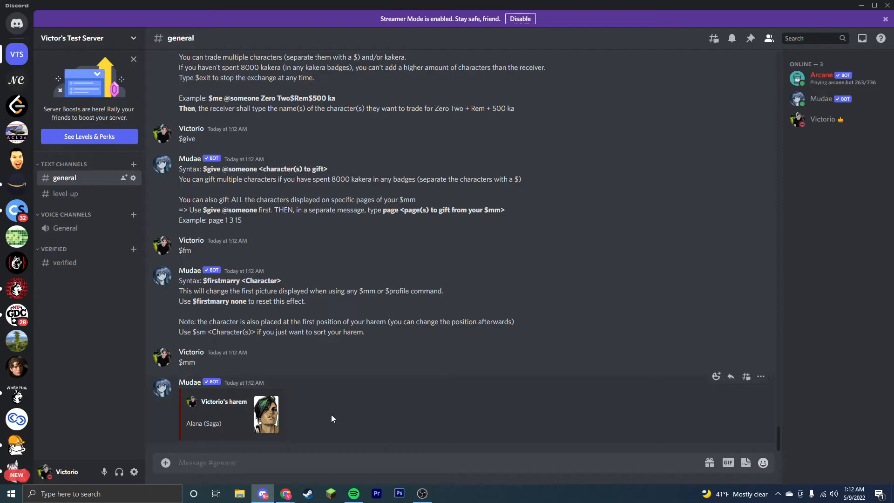
double_click(222, 281)
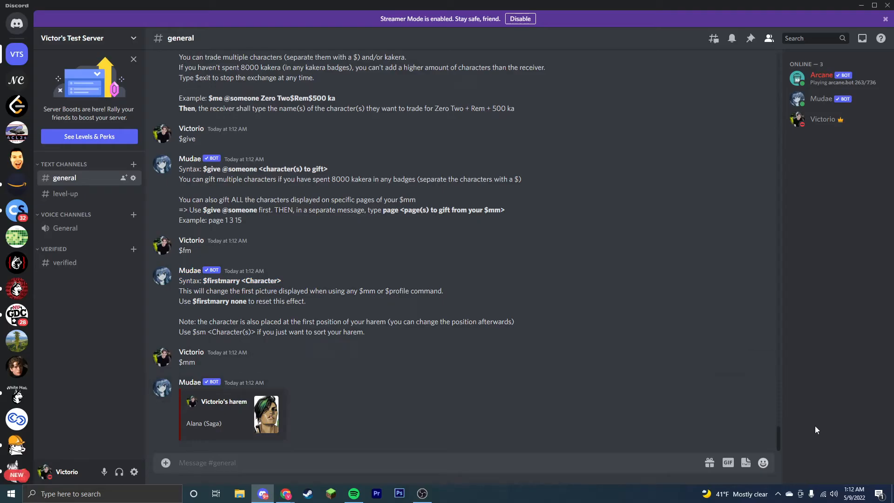
Start $divorce Alana (Saga), decline with n, and confirm via $mm she remains in the harem.
type("$")
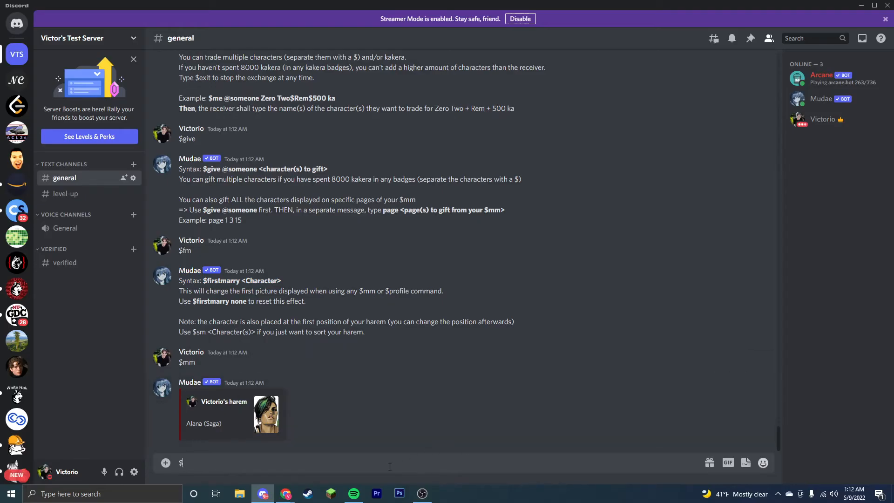
type("divorce")
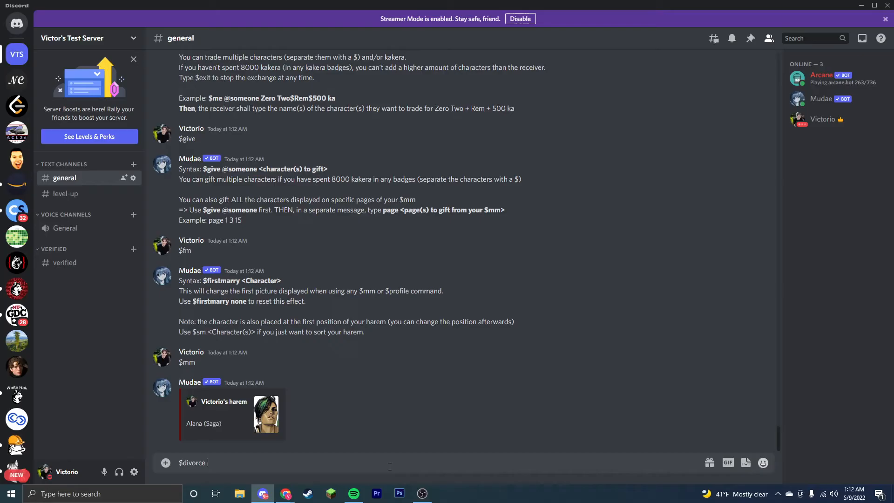
type("Alana (Sag")
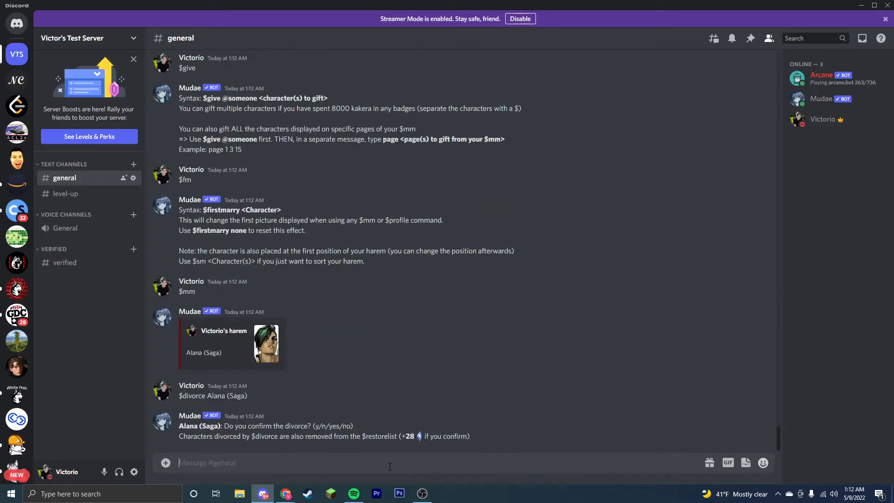
mouse_move(255, 451)
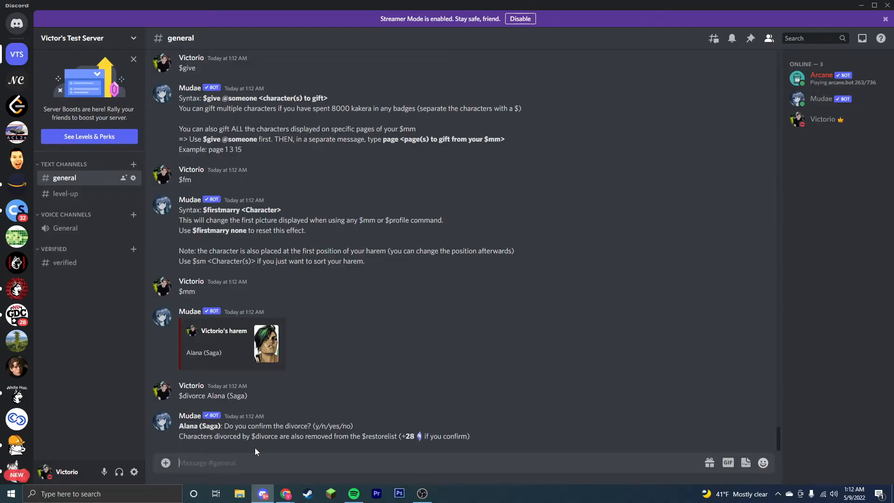
type("n")
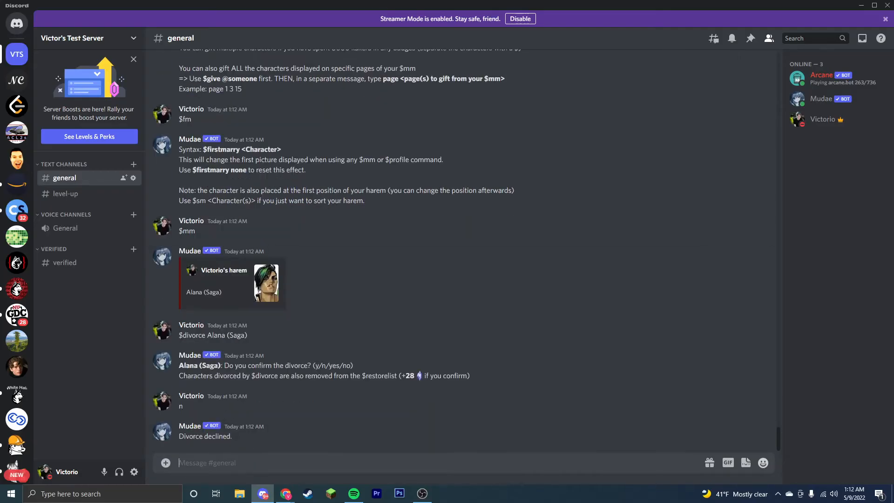
type("$mm")
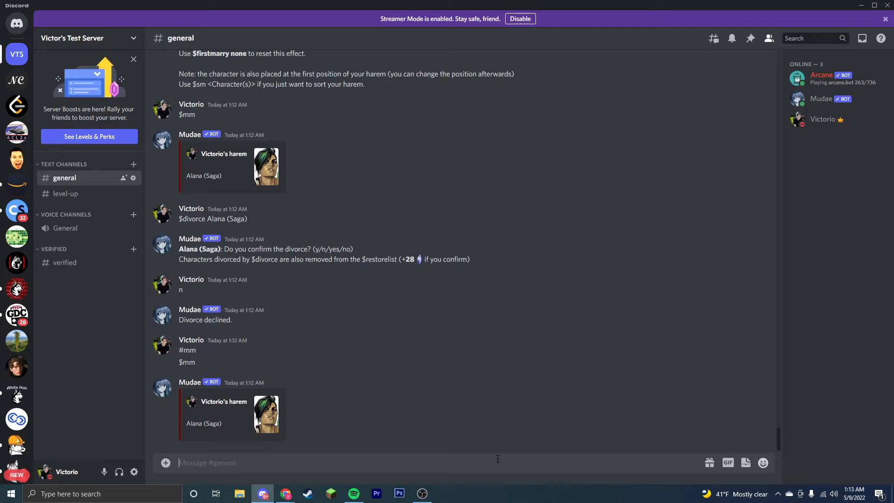
List the Saga series characters with $ima Saga, then request the $top ranking.
type("$")
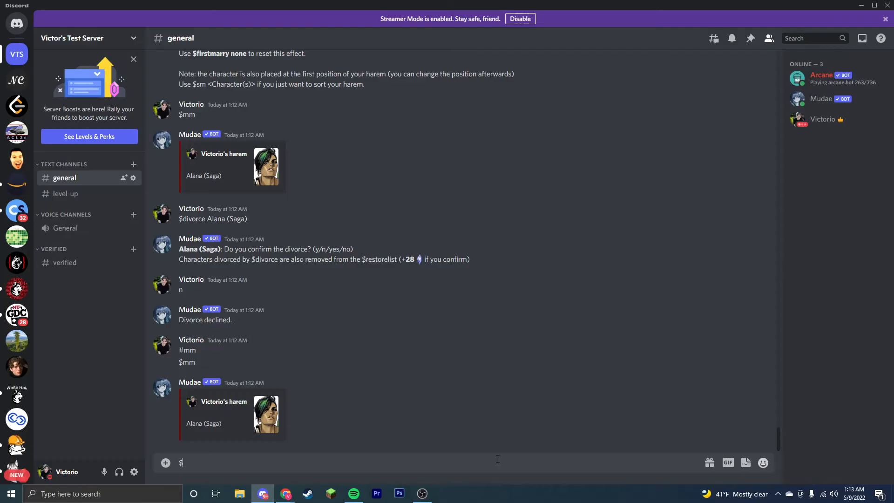
type("ima")
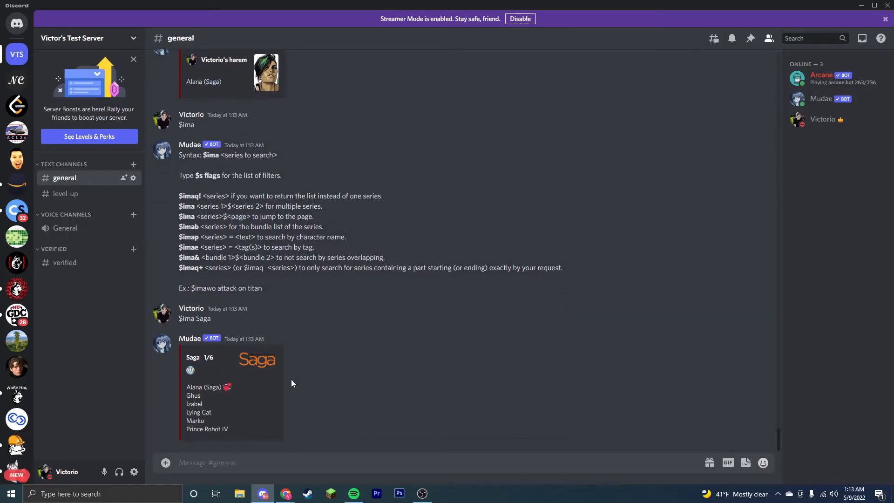
mouse_move(199, 318)
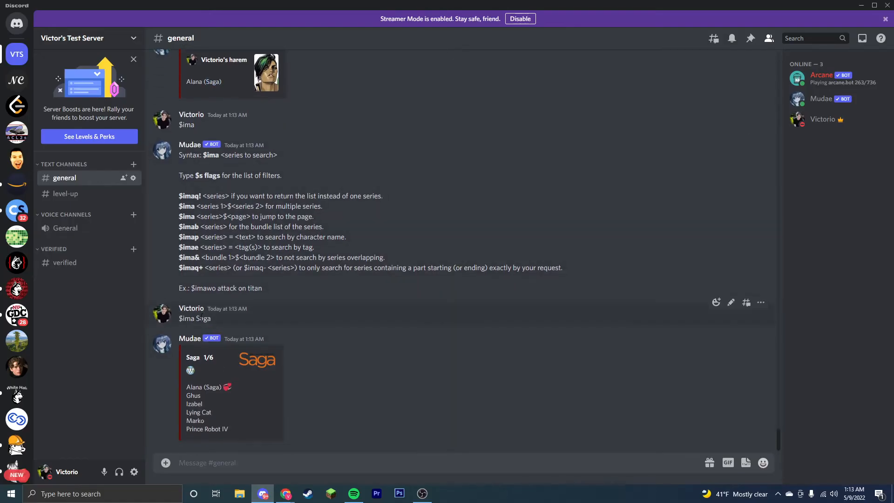
mouse_move(261, 454)
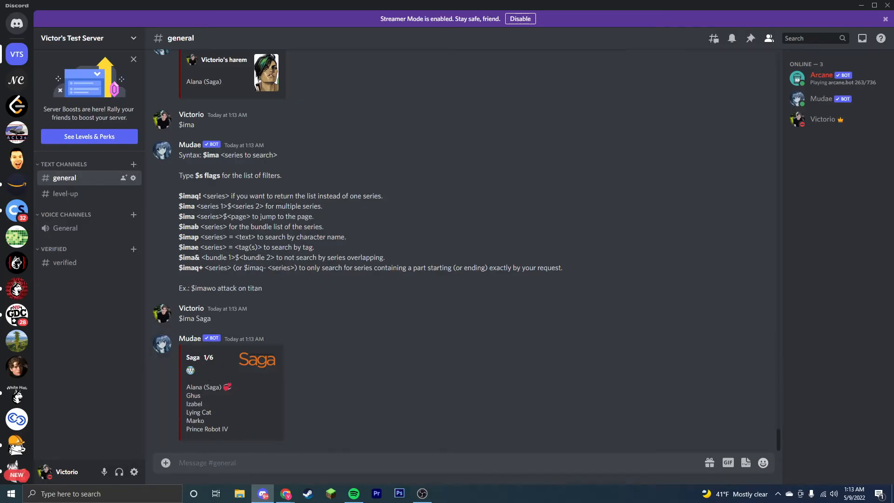
type("$top")
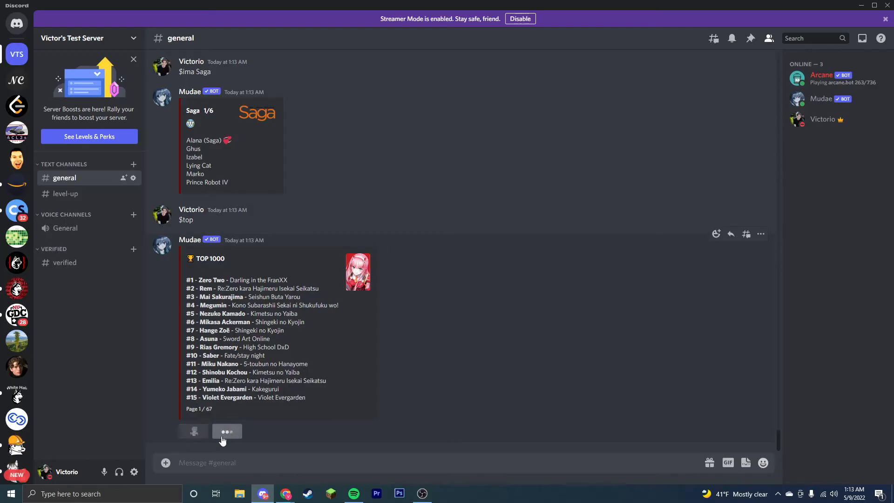
Flip Mudae's TOP 1000 ranking to page 2 of 67 using the right arrow reaction.
left_click(226, 430)
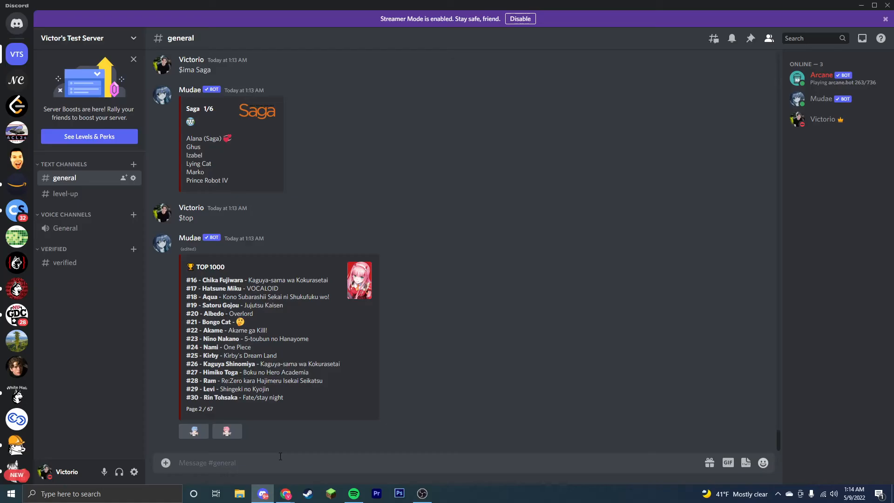
Correct $givecustom to $addcustom and send it to get the custom character syntax guide.
type("$givecustom")
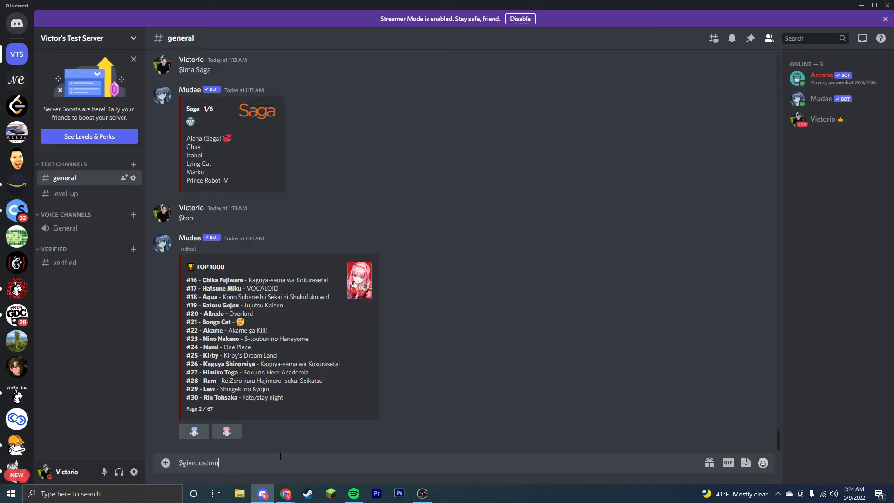
key("Backspace")
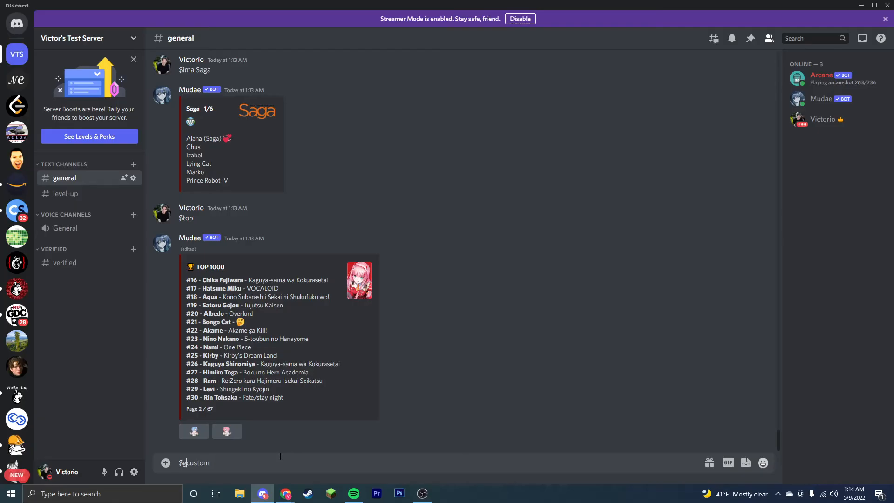
key("enter")
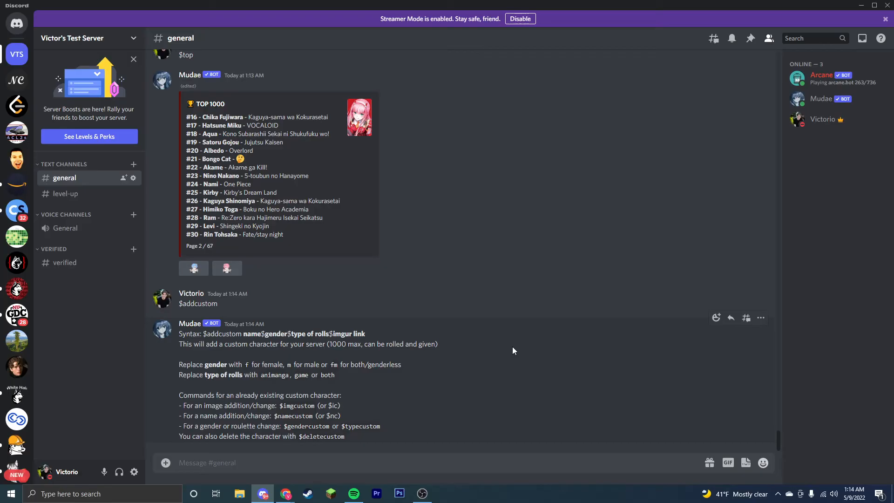
Roll random characters with $mg, $ha and $wg, ending with Kurumi Ohnuma's card.
type("$")
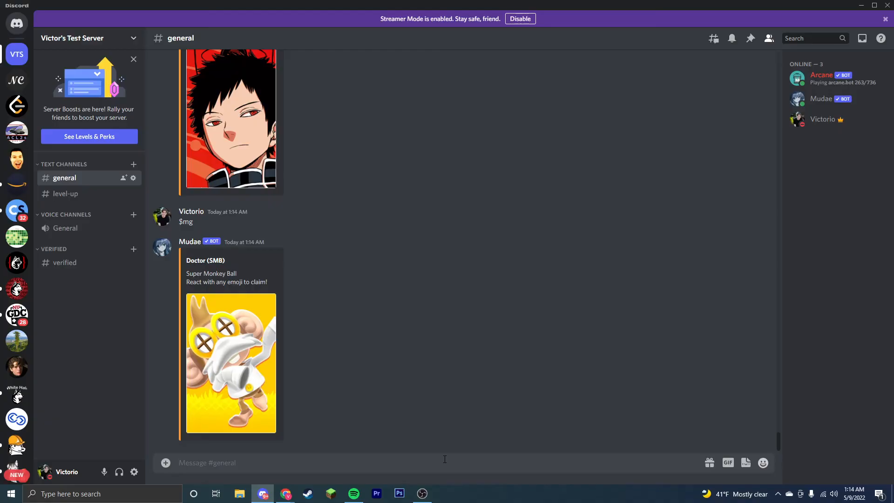
type("$")
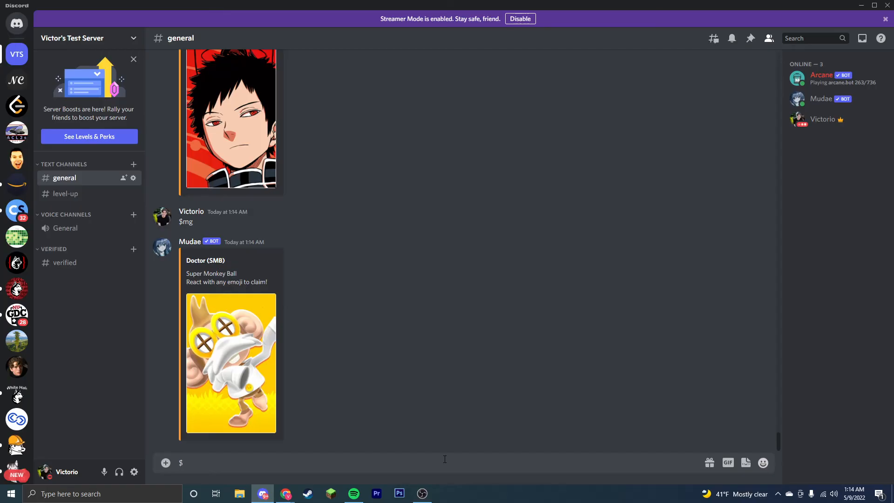
type("h")
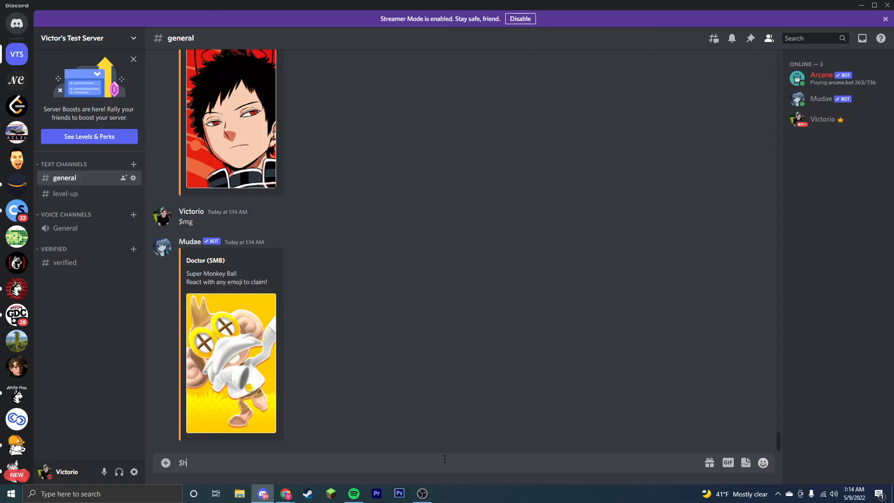
key("enter")
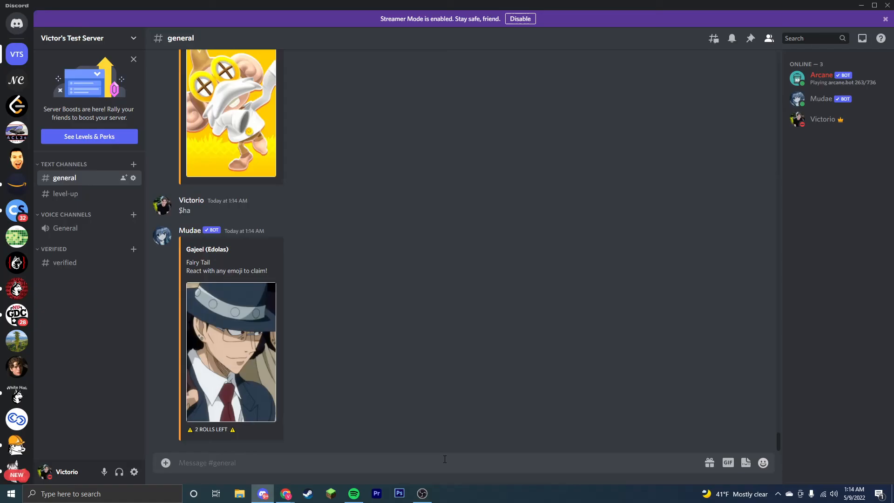
type("$")
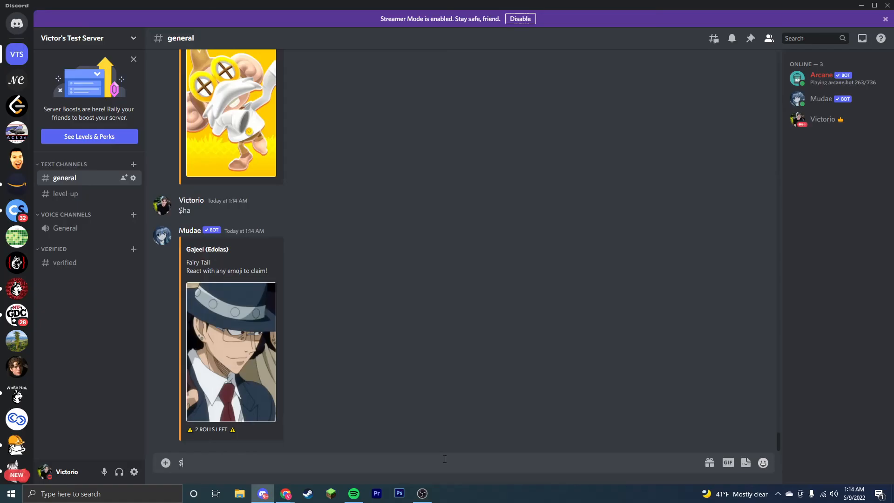
type("$w")
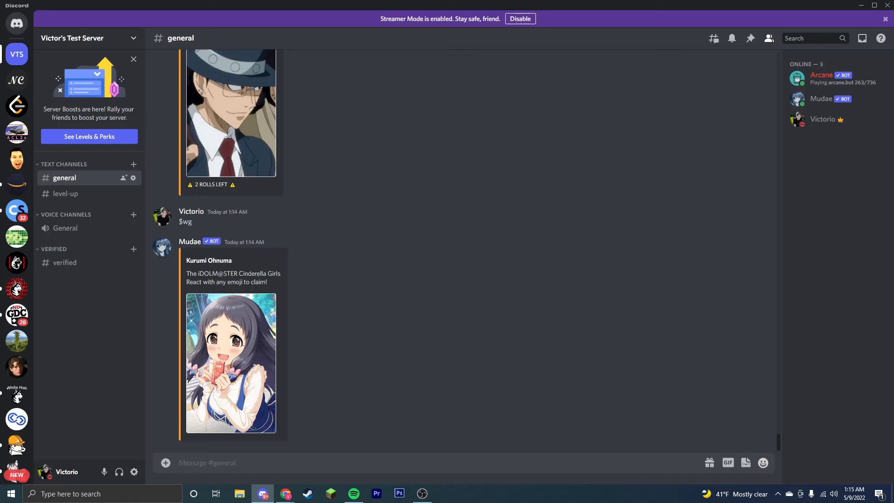
left_click(422, 494)
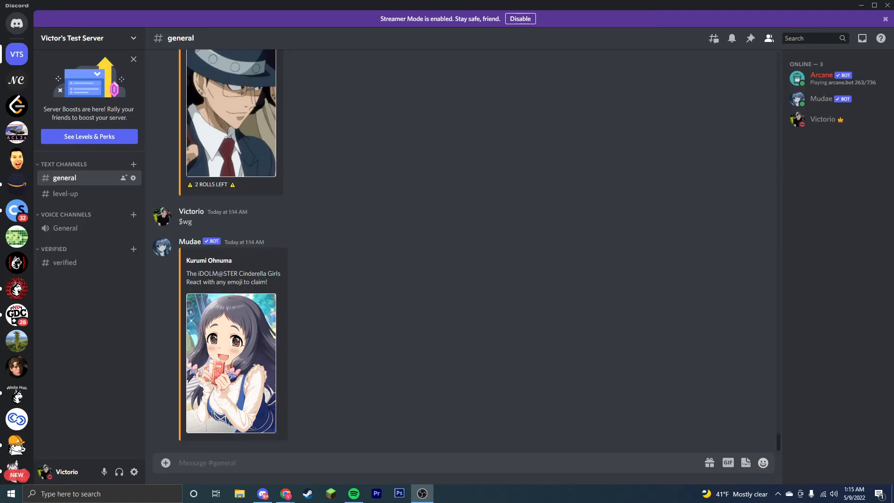